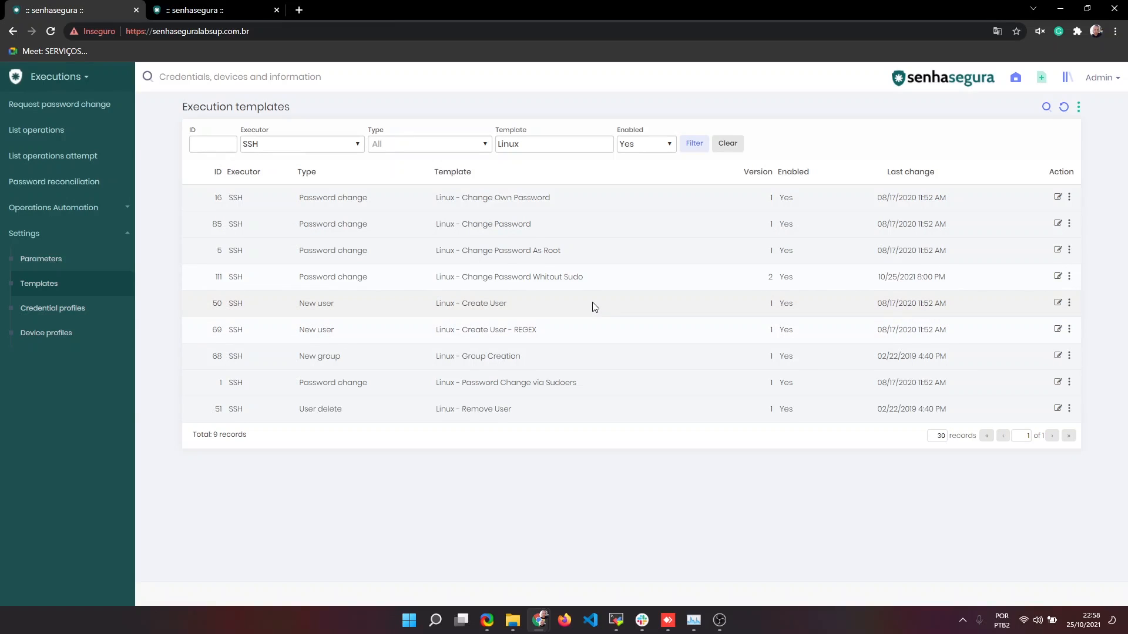
pyautogui.moveTo(575, 311)
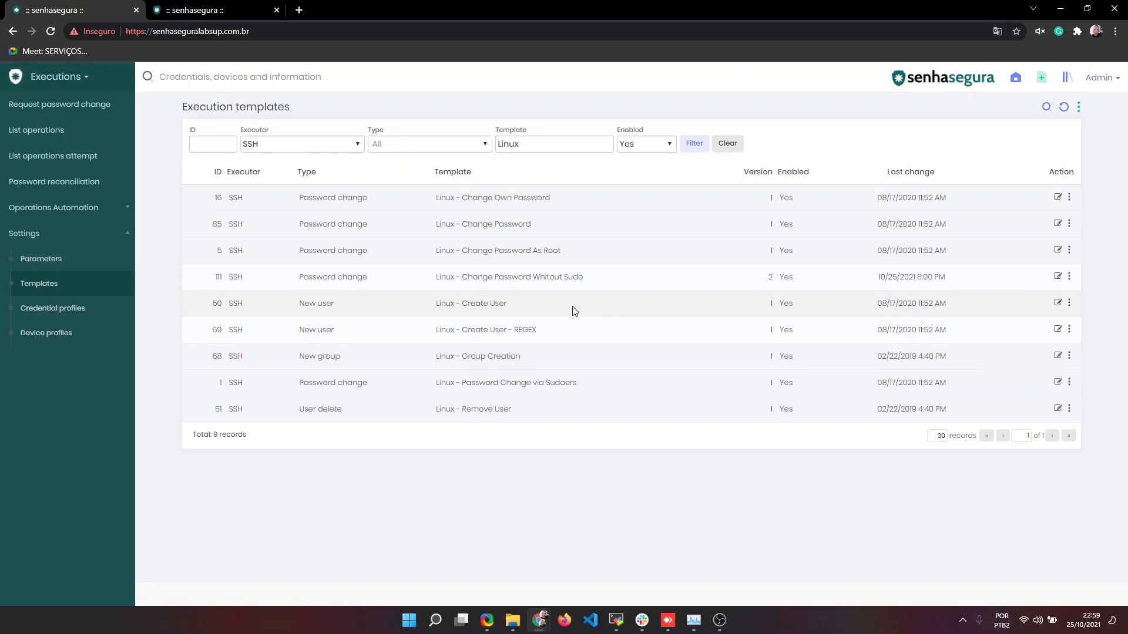
pyautogui.moveTo(392, 258)
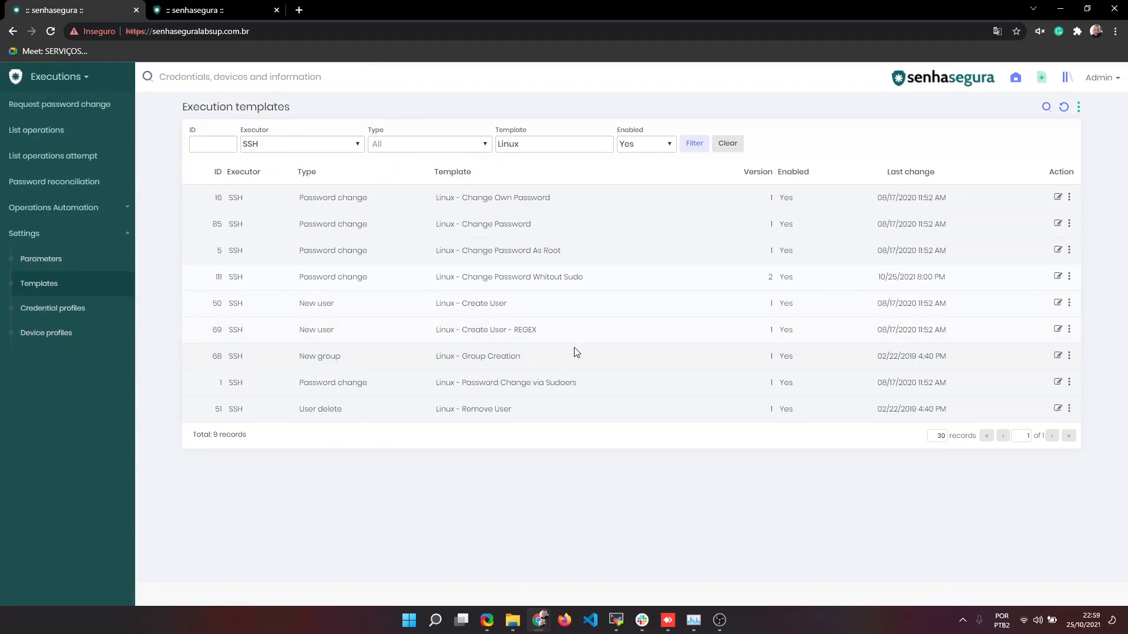
pyautogui.moveTo(520, 301)
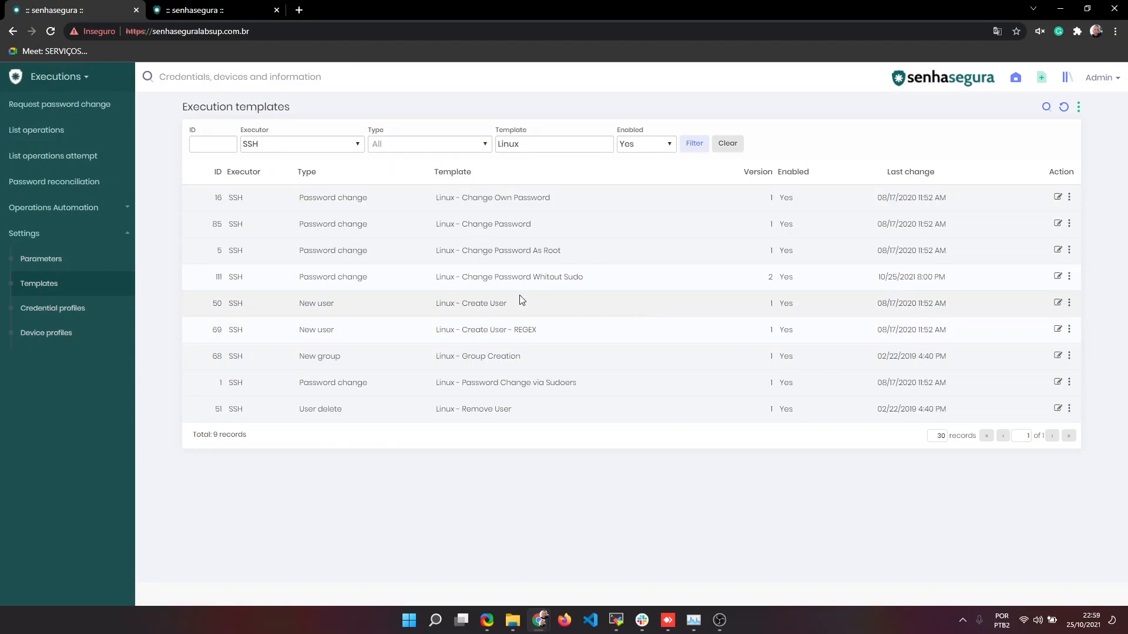
pyautogui.moveTo(739, 288)
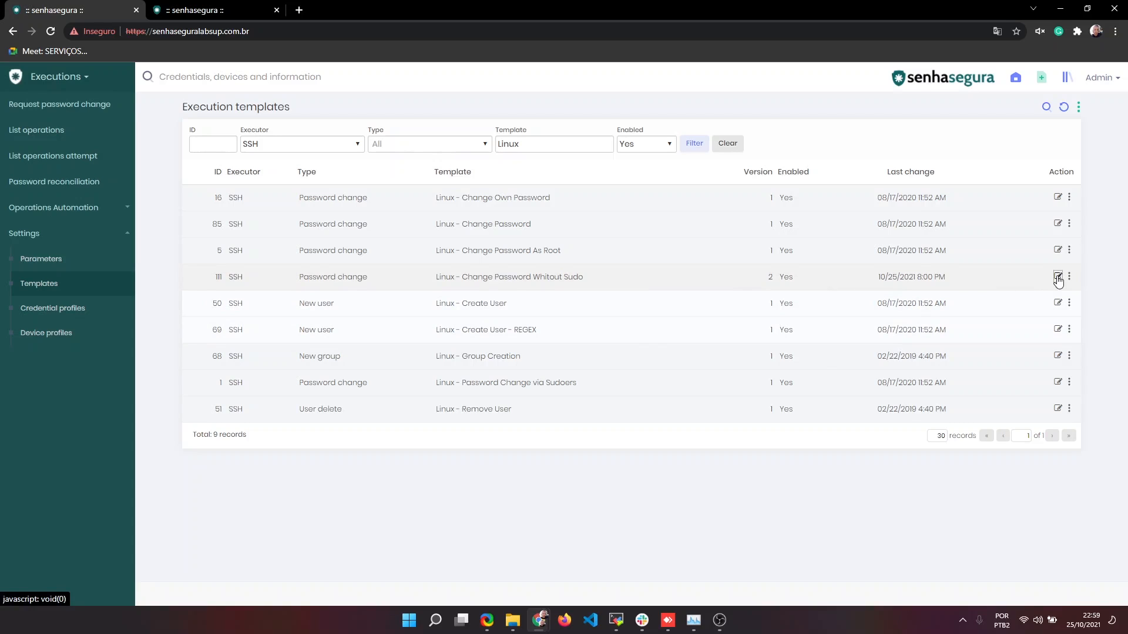
# Bring up the 'Linux - Change Password Whitout Sudo' template editor at full screen size
pyautogui.click(1058, 278)
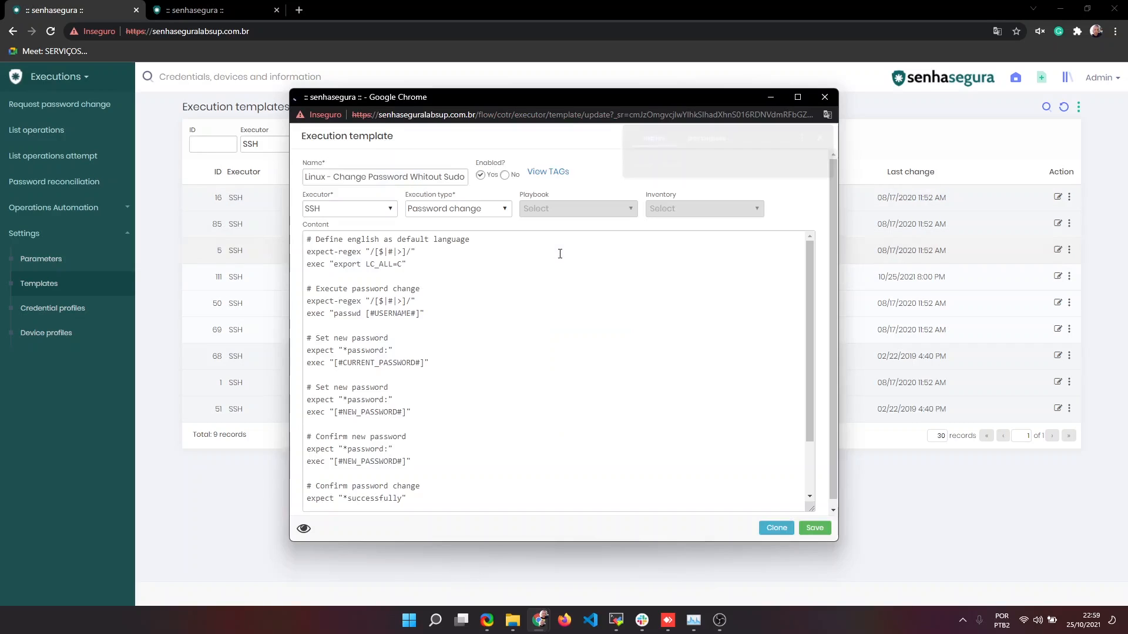
pyautogui.click(826, 114)
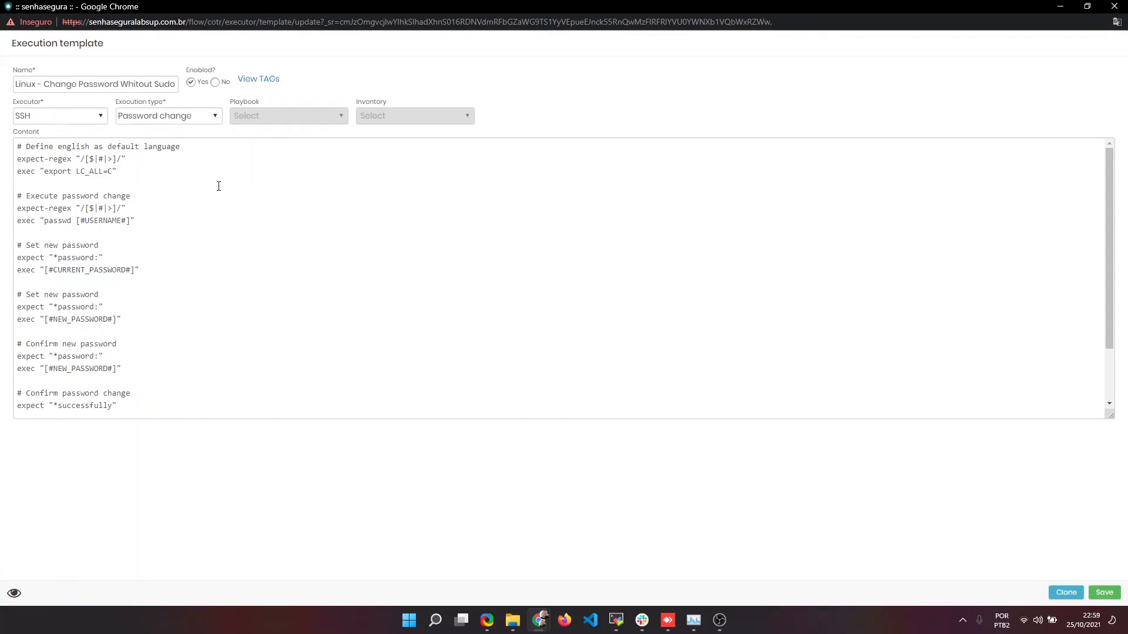
pyautogui.moveTo(13, 229)
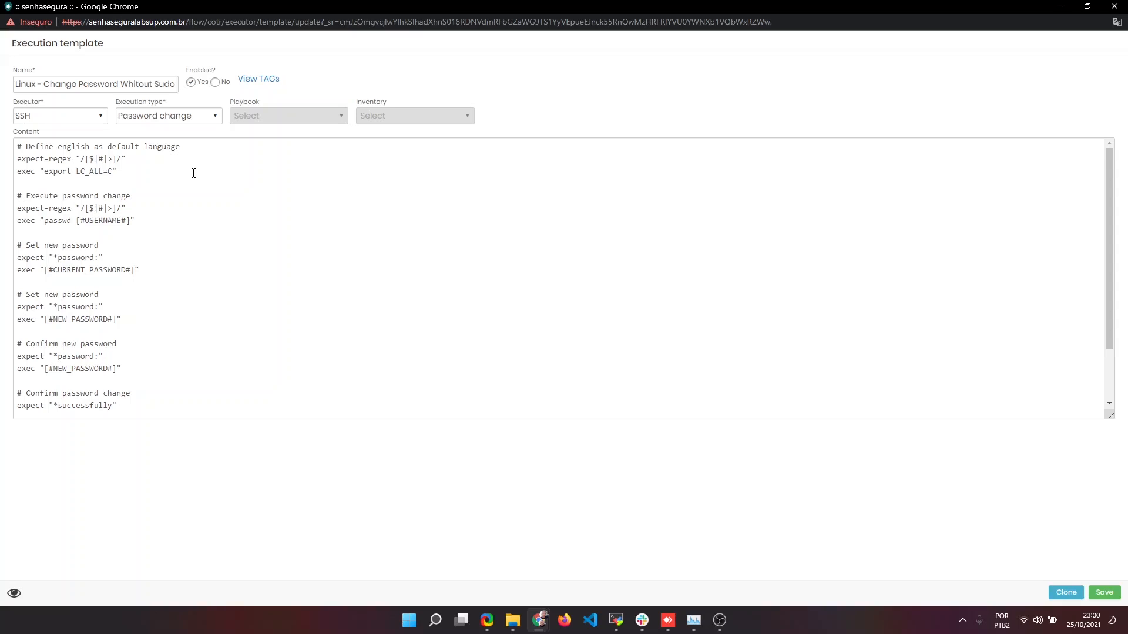
pyautogui.moveTo(148, 176)
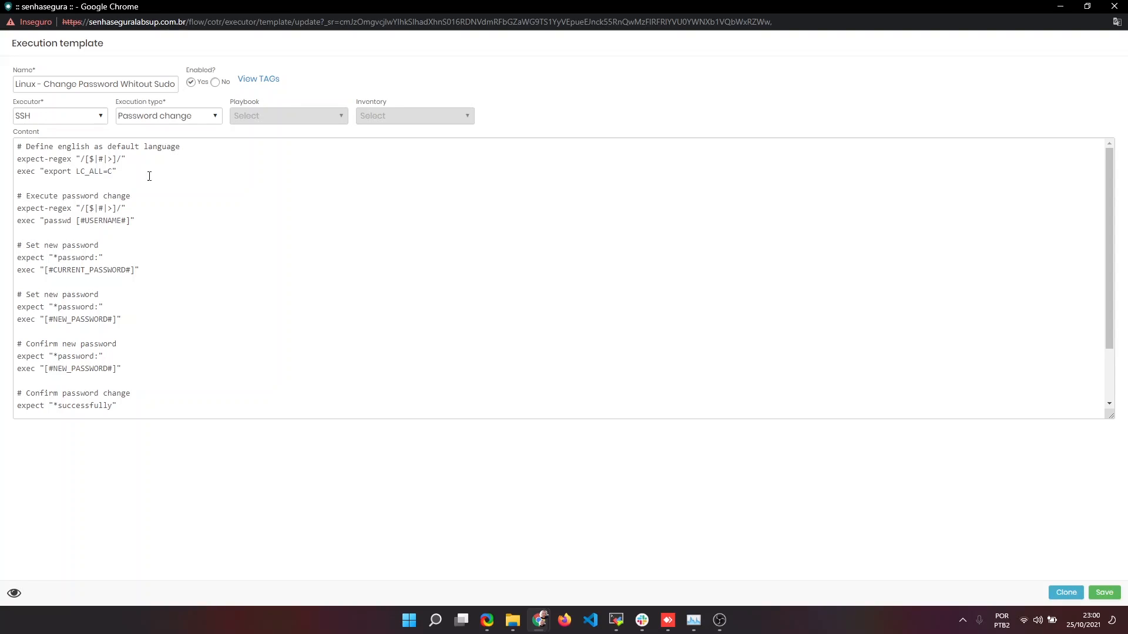
# Review the script's expect command, expect-regex prompt pattern and the #USERNAME# tag in the passwd line
pyautogui.click(46, 220)
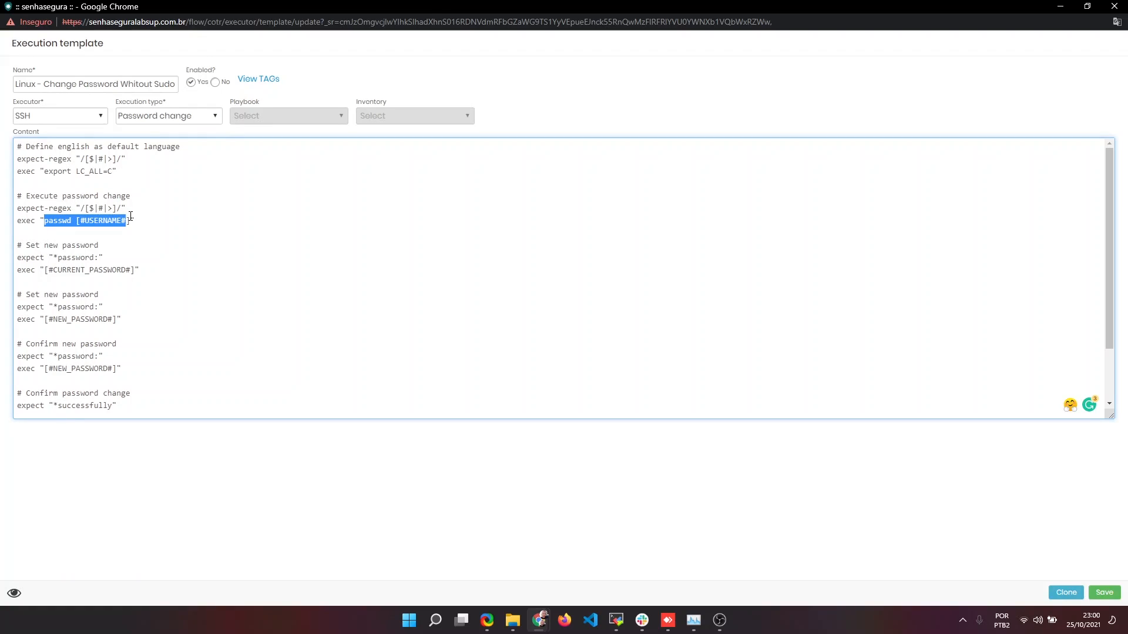
pyautogui.moveTo(103, 278)
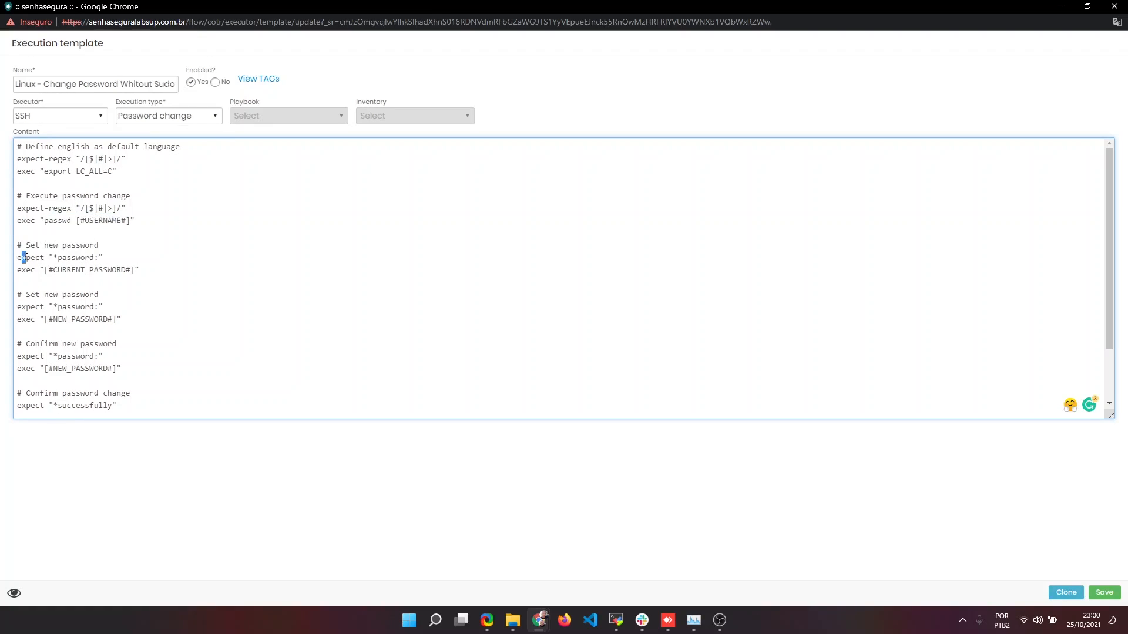
pyautogui.doubleClick(27, 258)
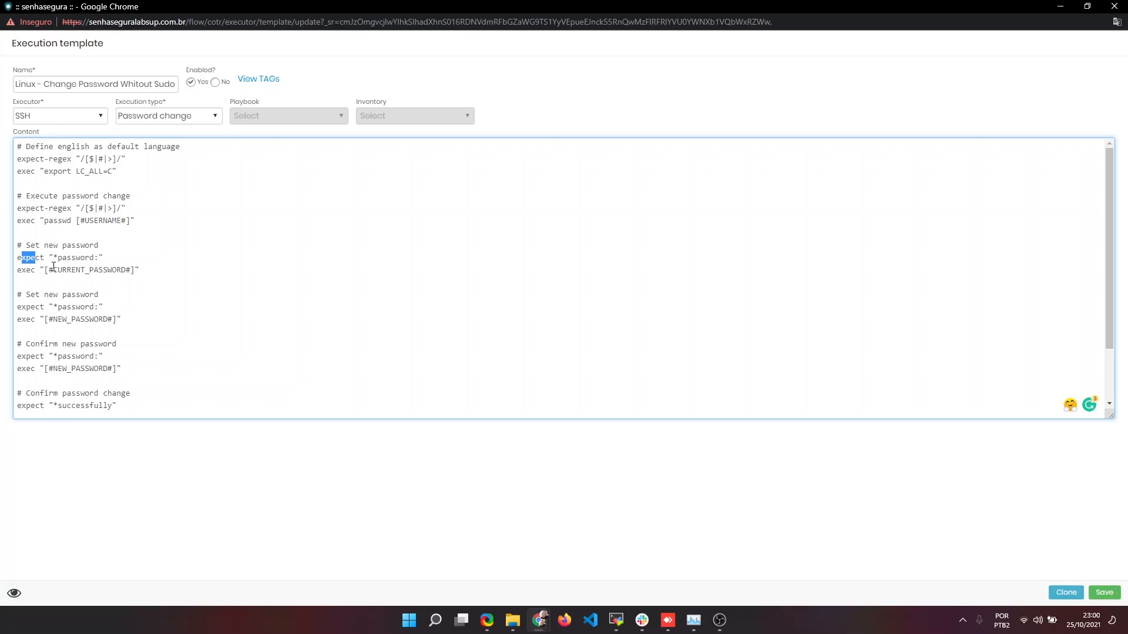
pyautogui.moveTo(90, 171)
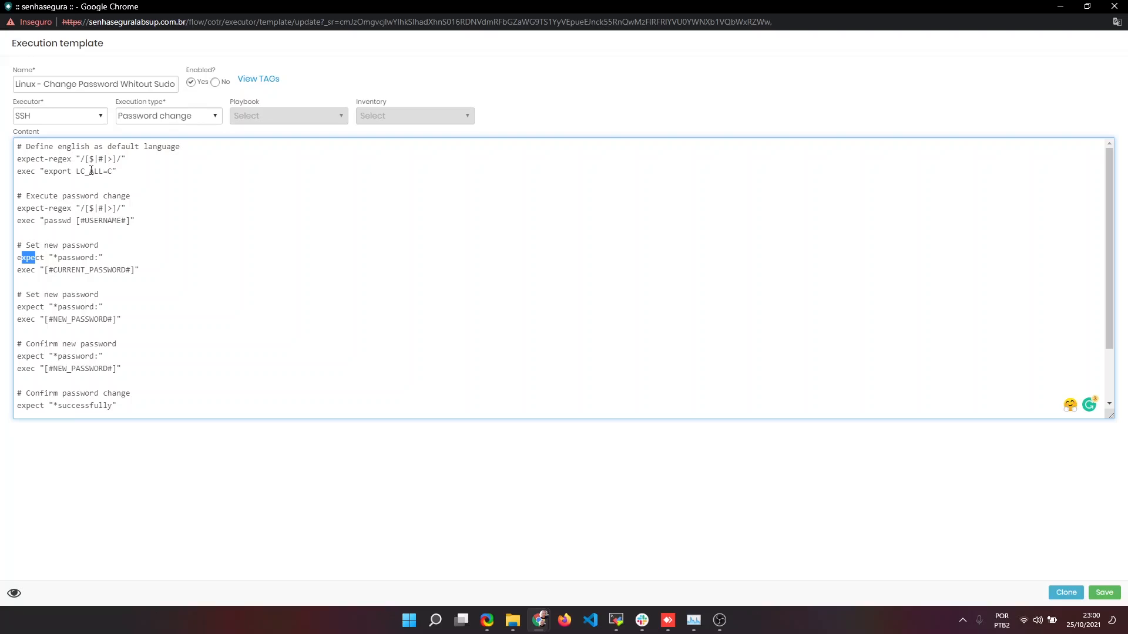
pyautogui.moveTo(118, 163)
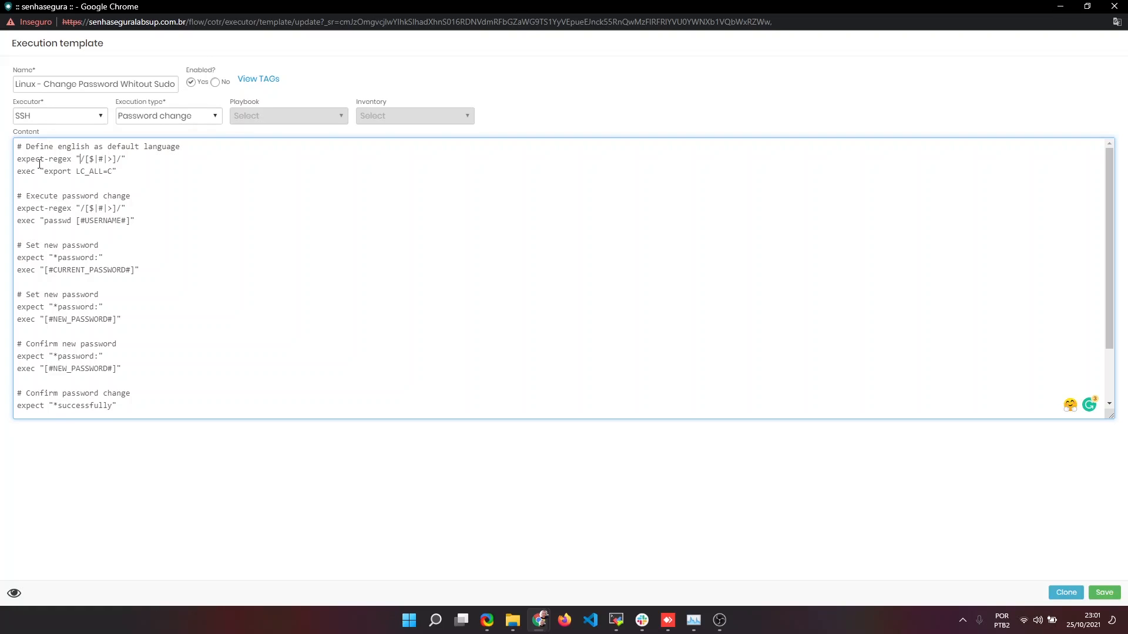
pyautogui.moveTo(43, 159); pyautogui.dragTo(122, 159)
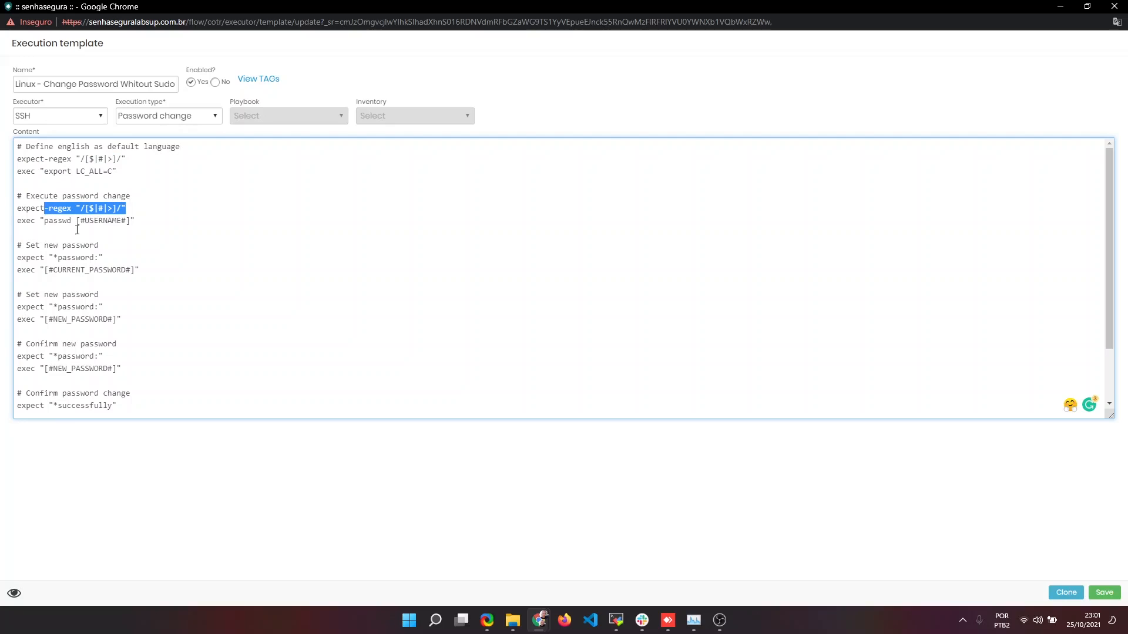
pyautogui.doubleClick(101, 221)
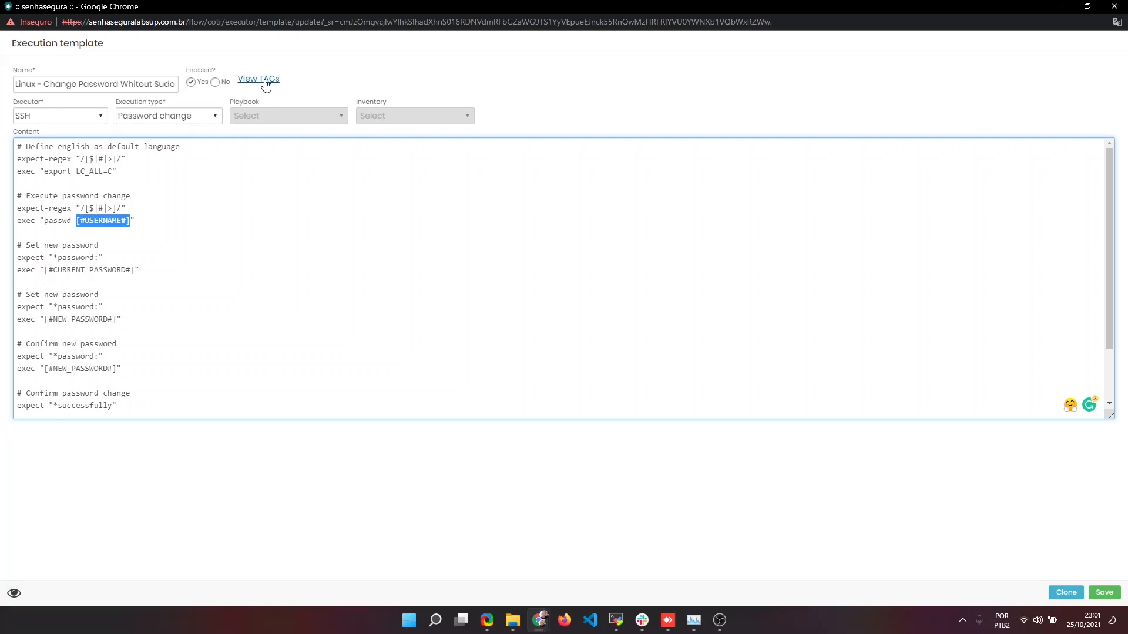
# View the tag legend, noting #USERNAME# and #CURRENT_PASSWORD#, then dismiss it
pyautogui.click(258, 78)
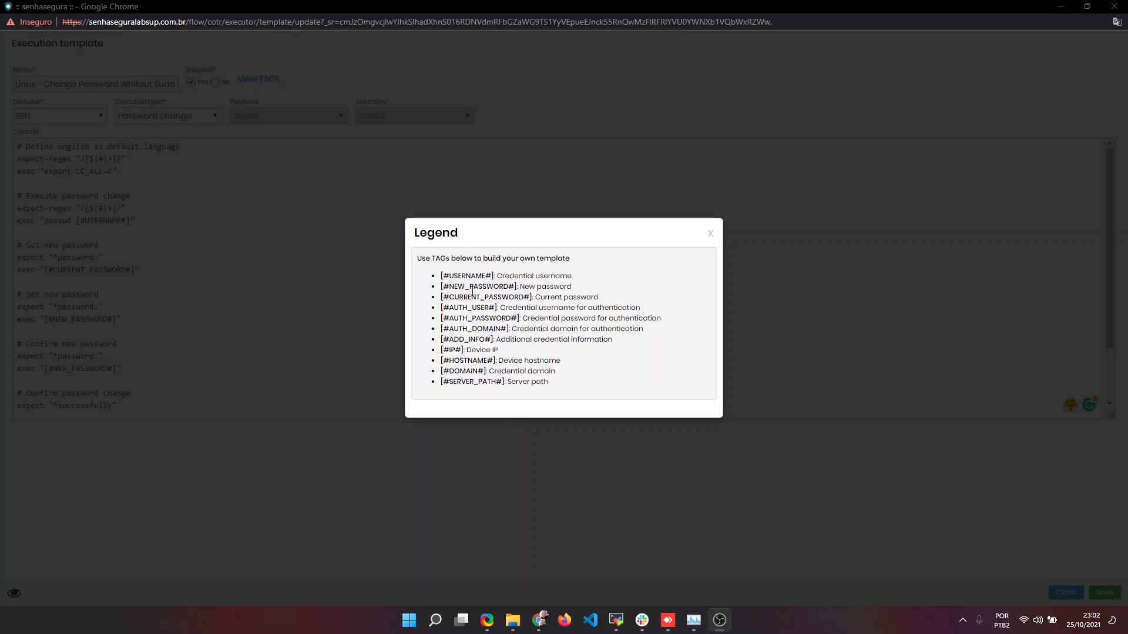
pyautogui.moveTo(525, 259)
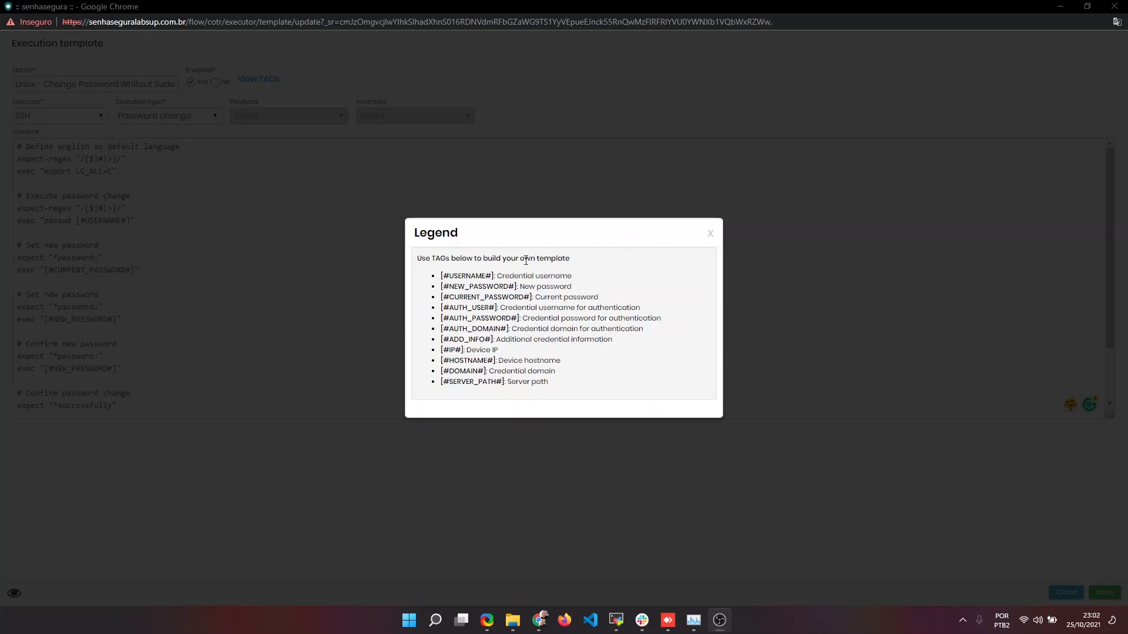
pyautogui.moveTo(467, 271)
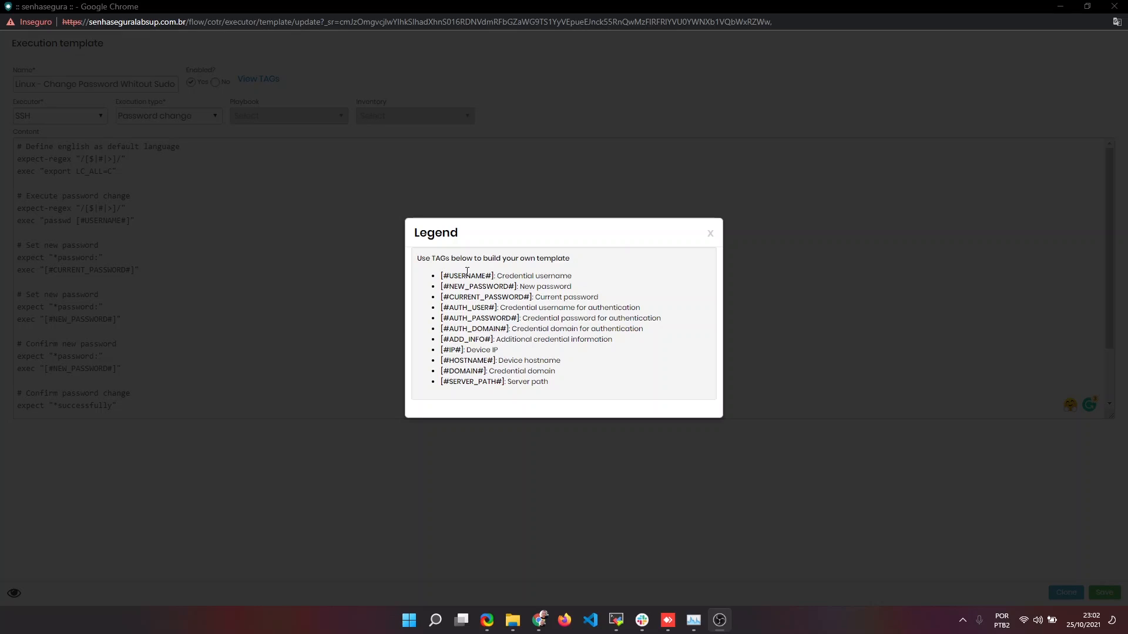
pyautogui.doubleClick(468, 275)
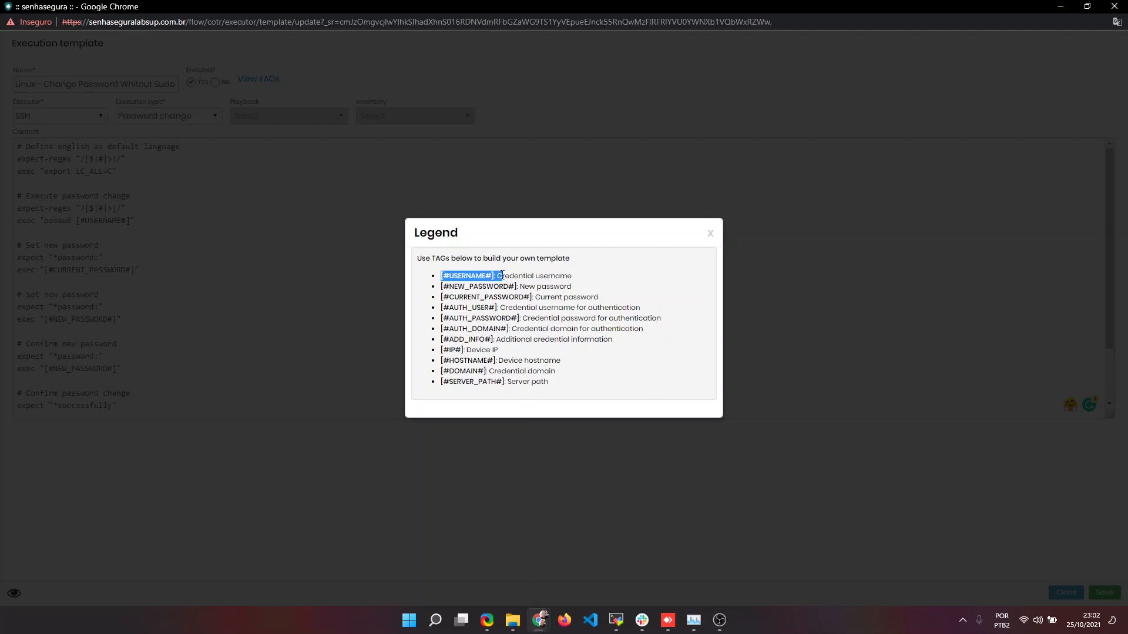
pyautogui.doubleClick(473, 287)
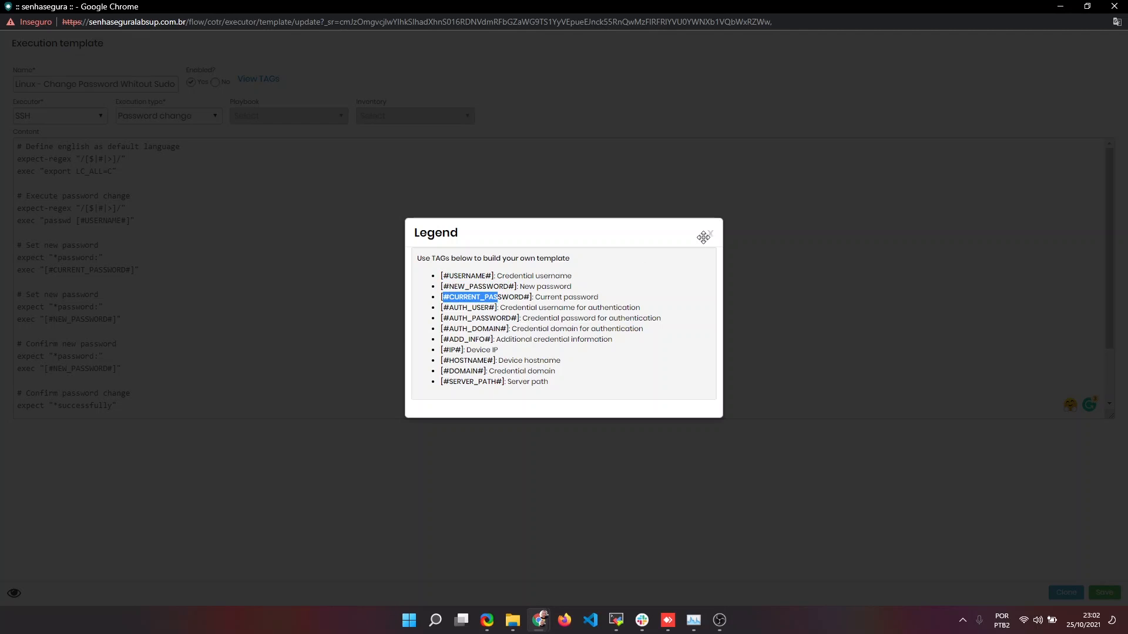
pyautogui.click(712, 233)
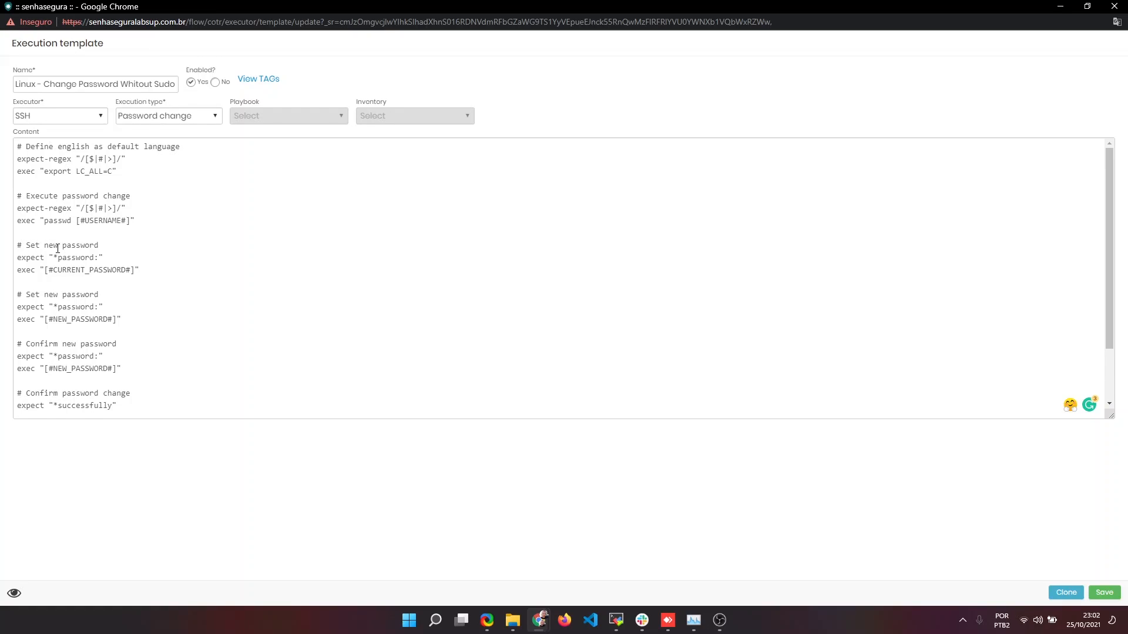
pyautogui.doubleClick(58, 271)
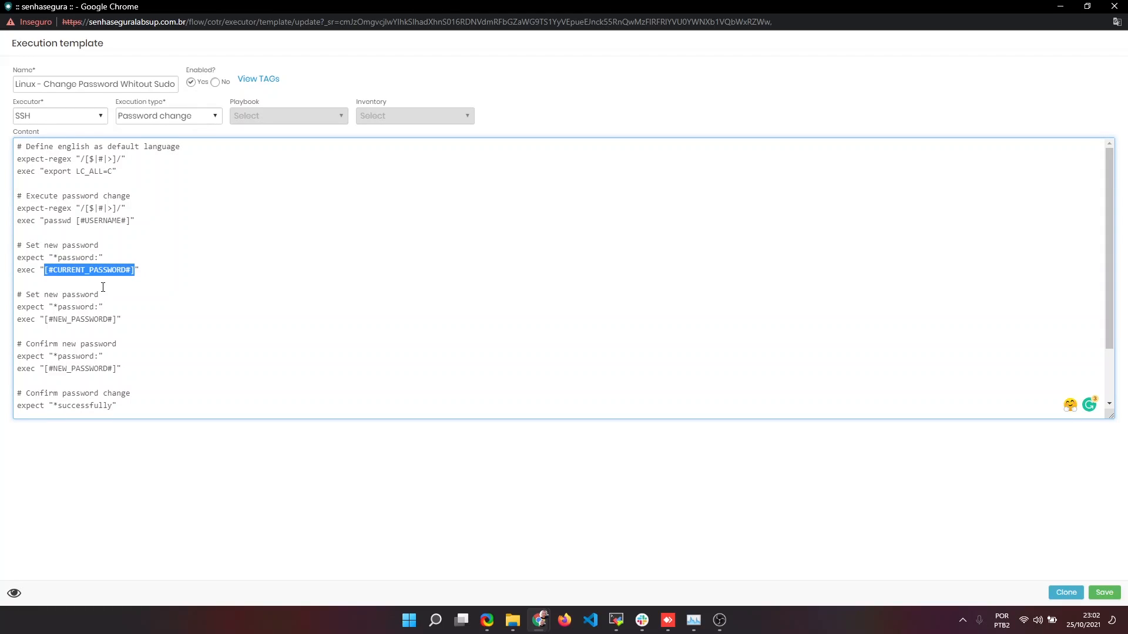
pyautogui.moveTo(47, 321)
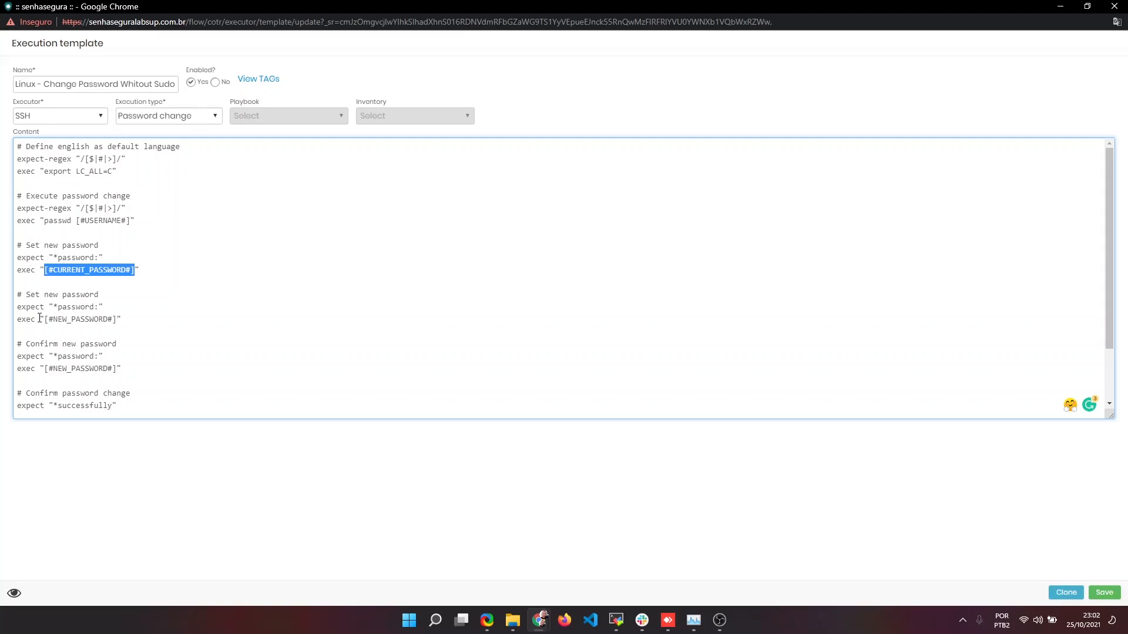
pyautogui.moveTo(41, 310)
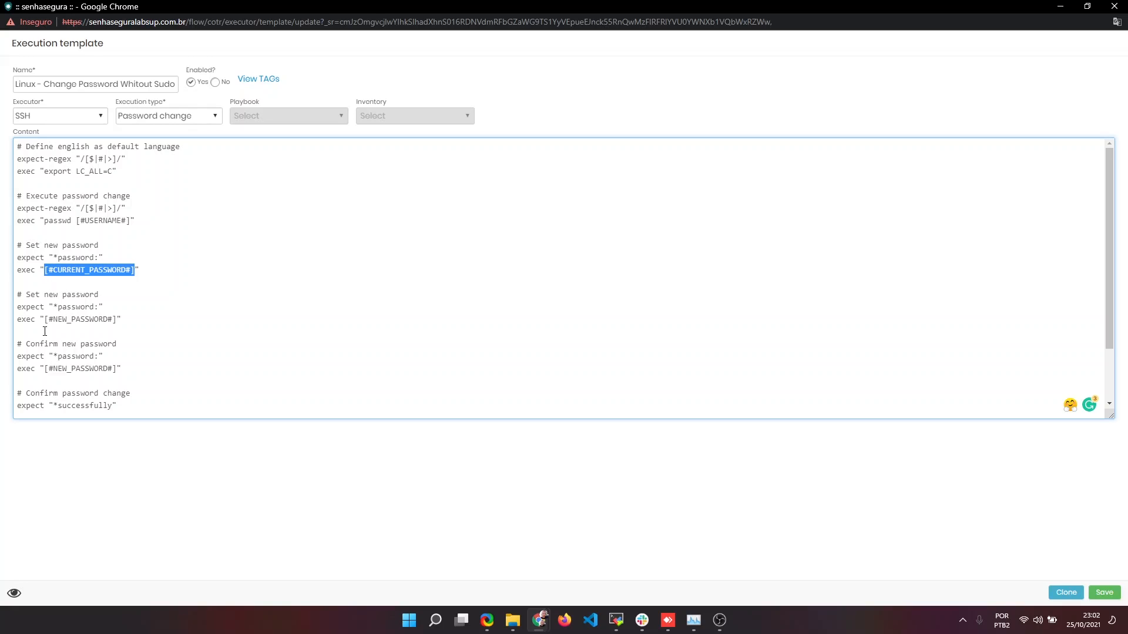
pyautogui.moveTo(11, 403)
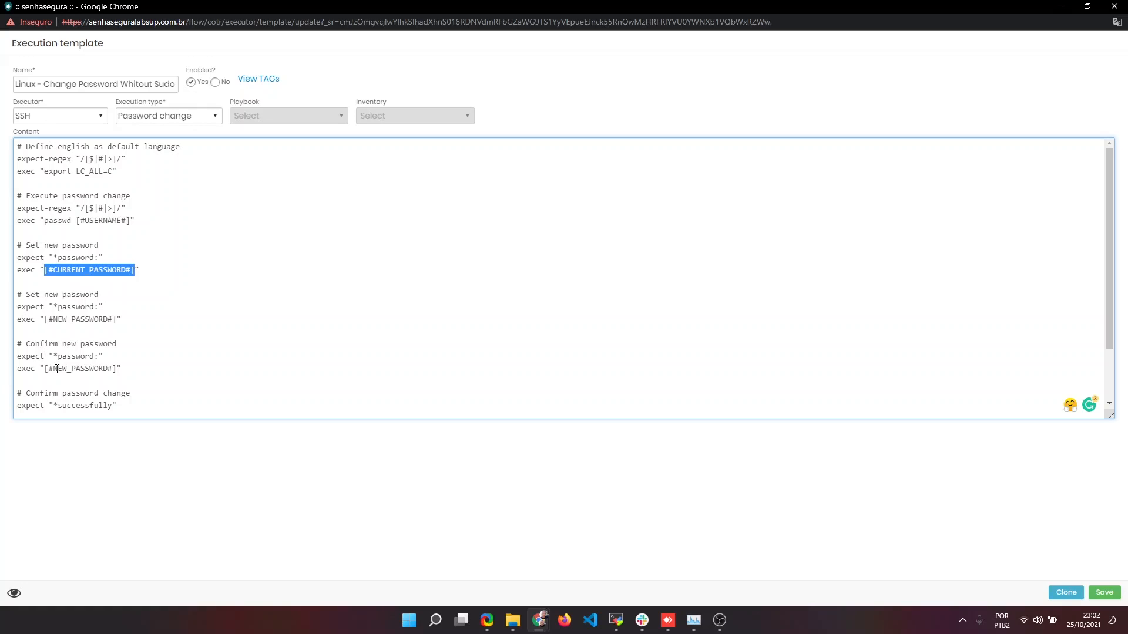
pyautogui.scroll(-3)
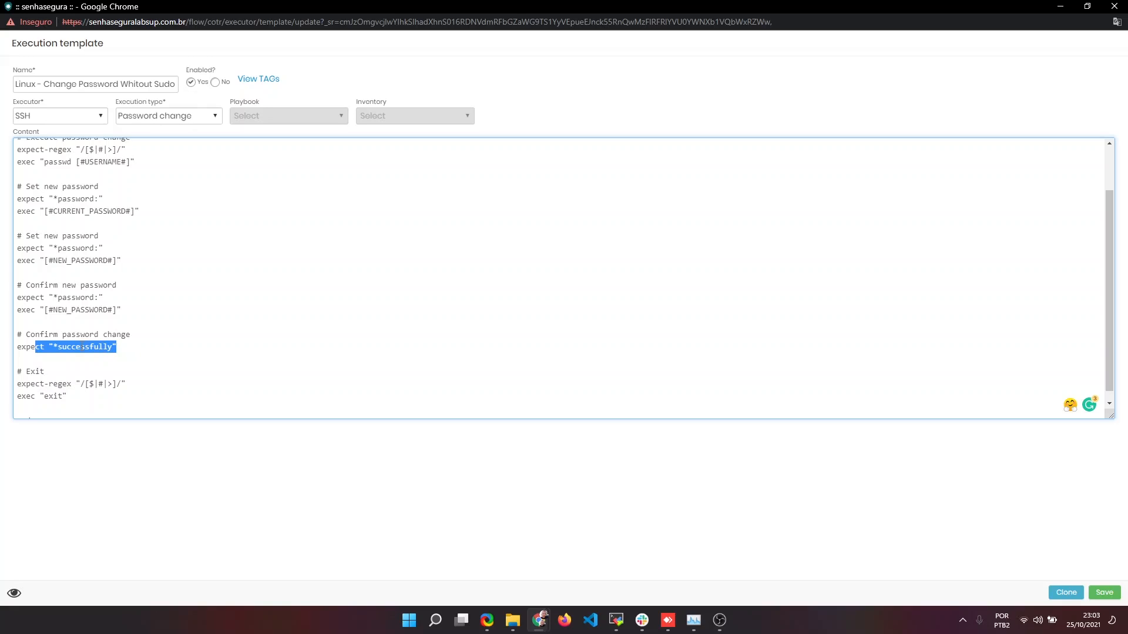
pyautogui.click(81, 346)
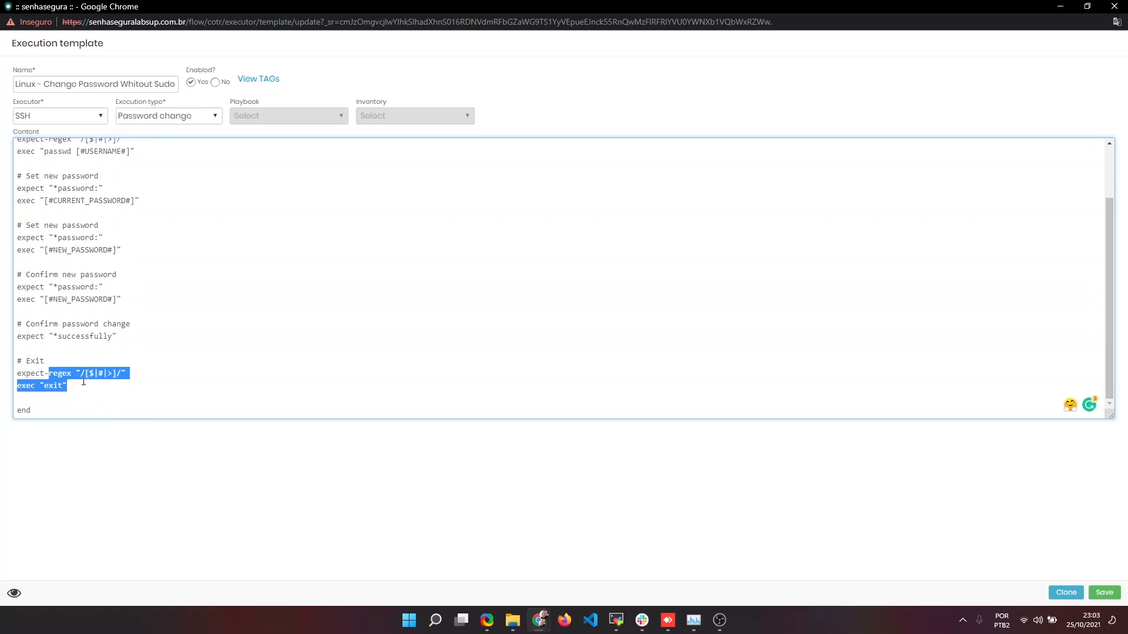
pyautogui.click(79, 383)
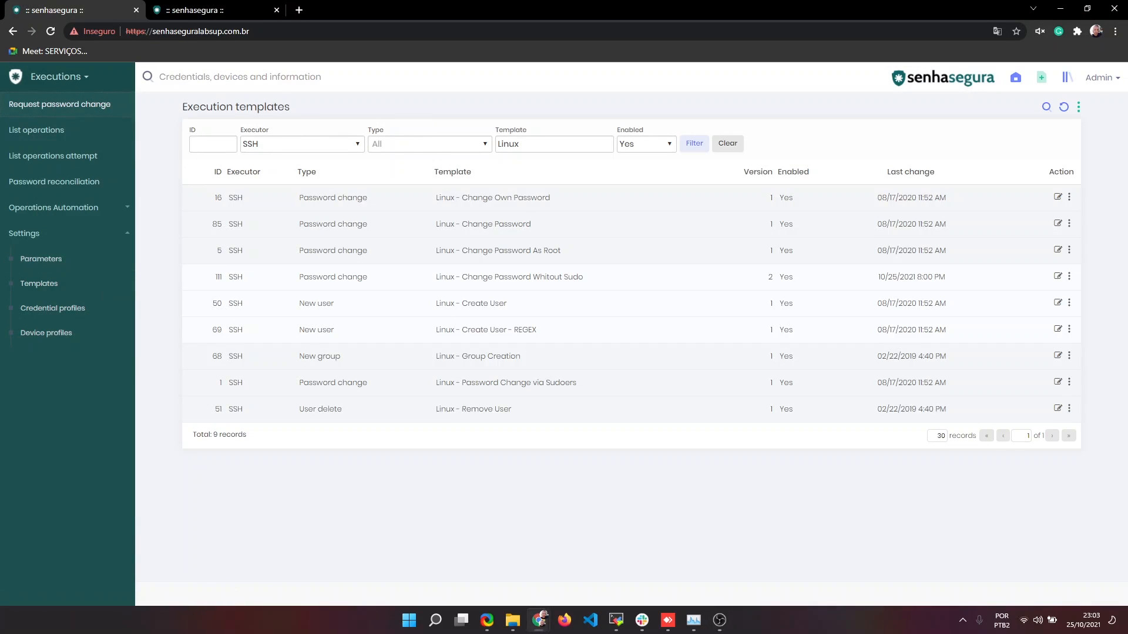
# Submit a password change request for the Debian 11 (192.168.0.132) local user credential
pyautogui.click(58, 103)
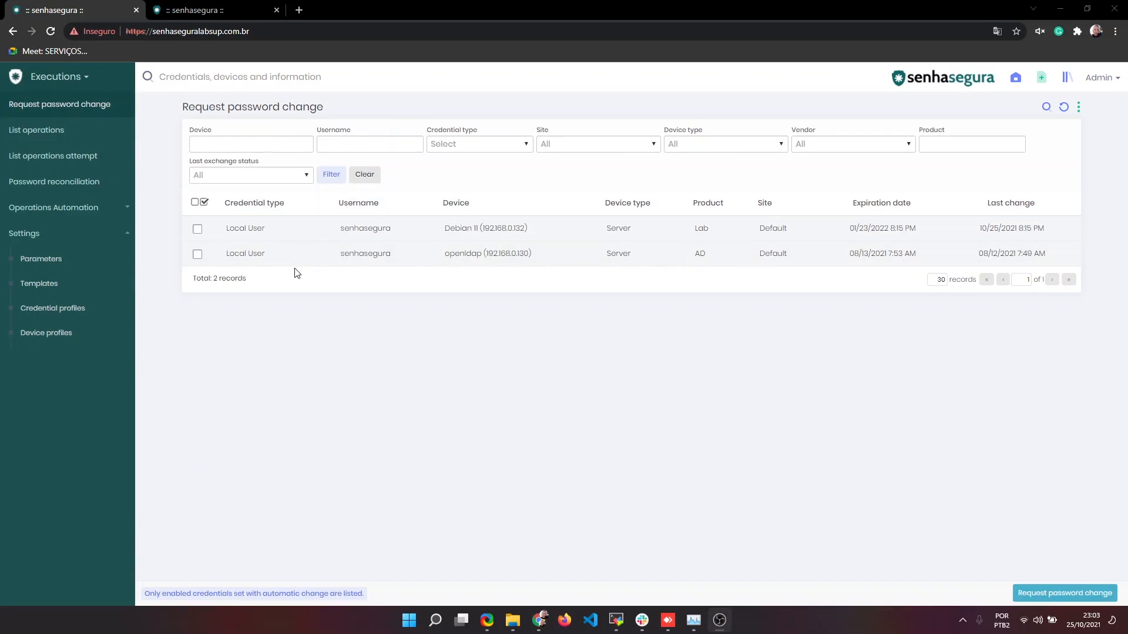
pyautogui.moveTo(263, 215)
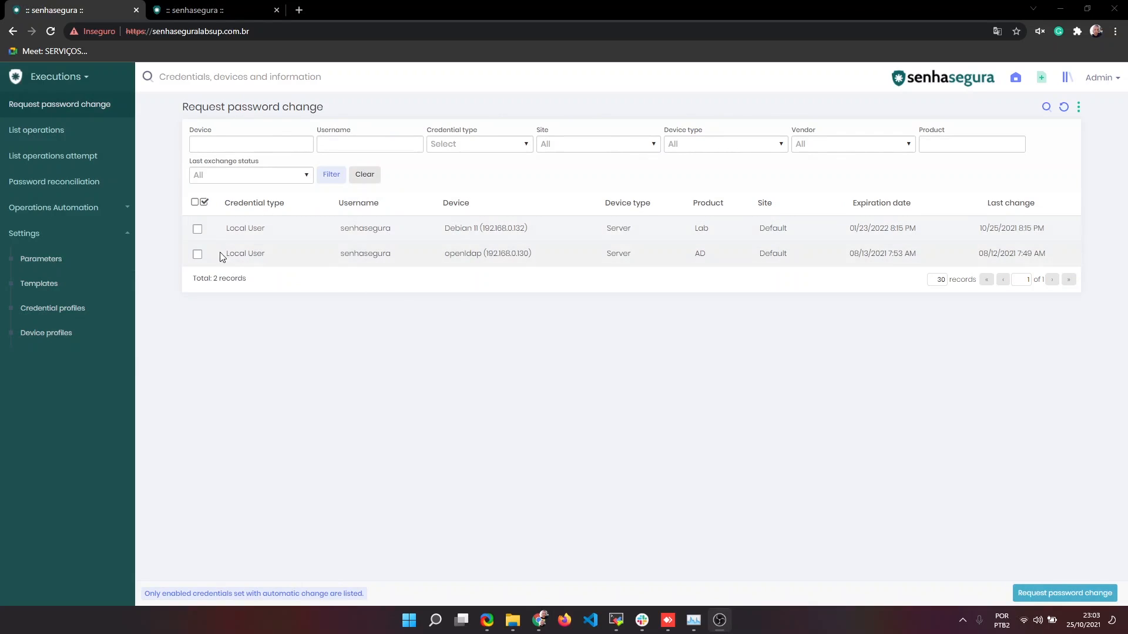
pyautogui.click(198, 228)
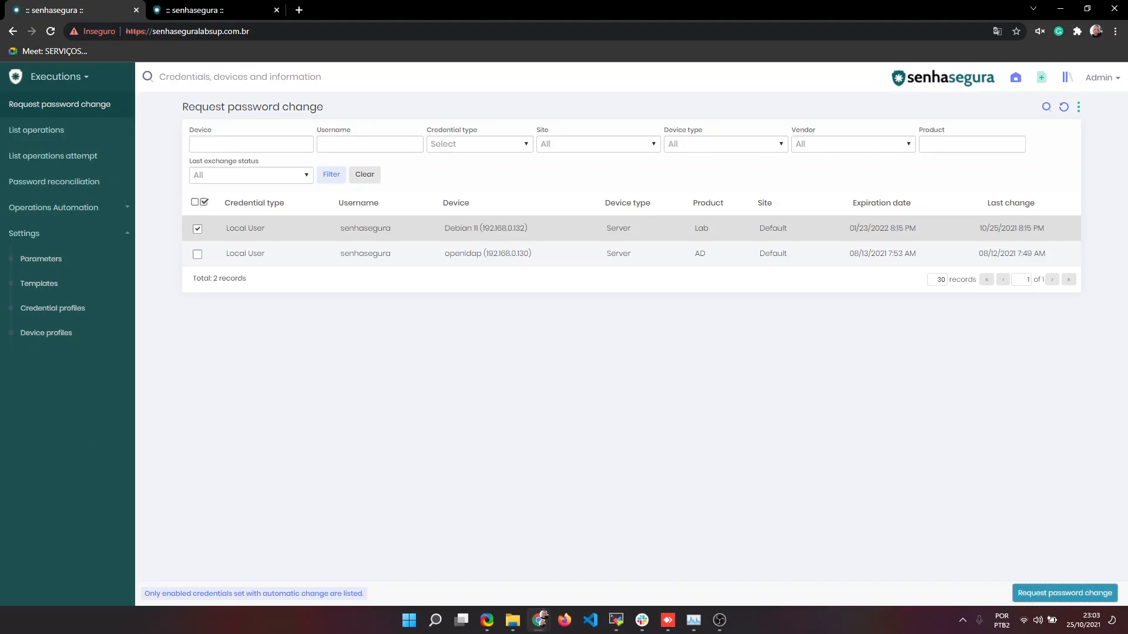
pyautogui.click(1065, 593)
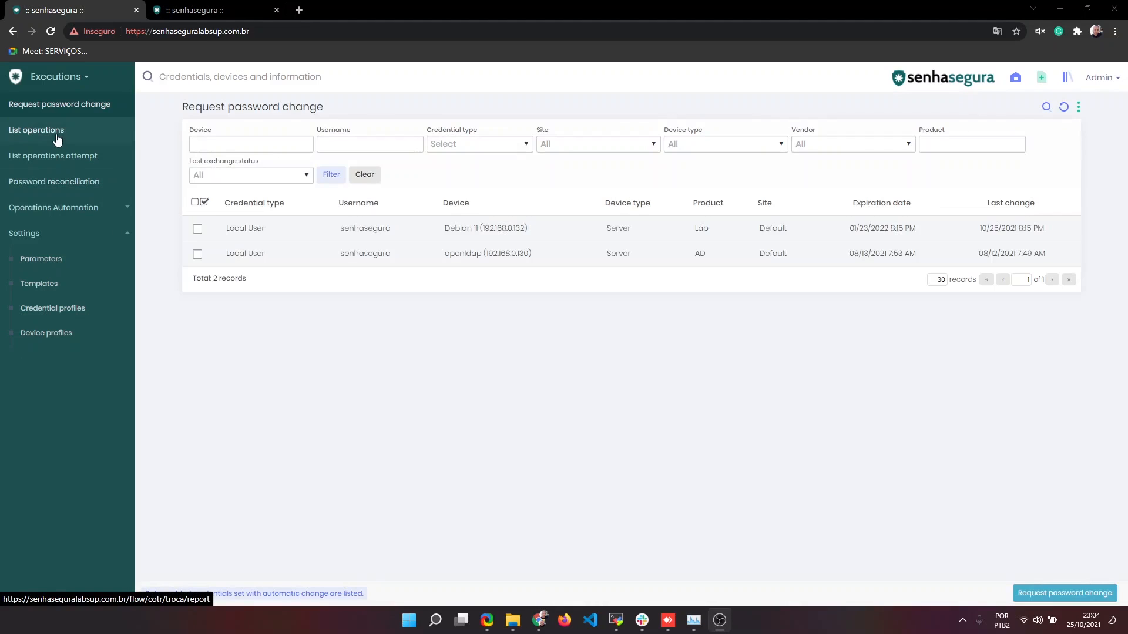
pyautogui.moveTo(57, 123)
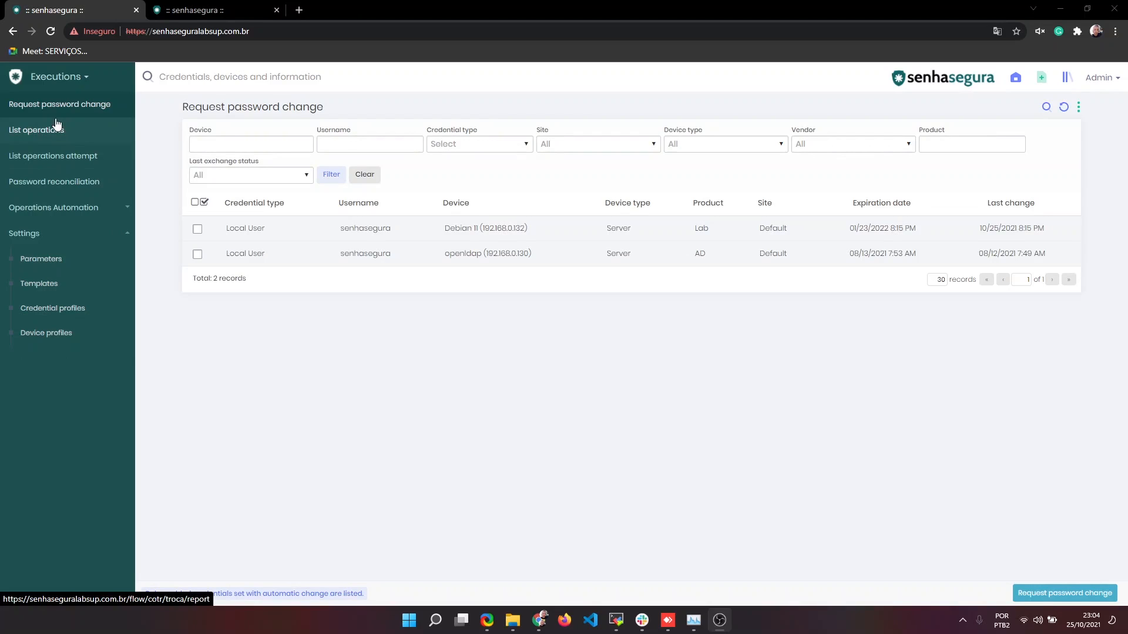
pyautogui.moveTo(58, 127)
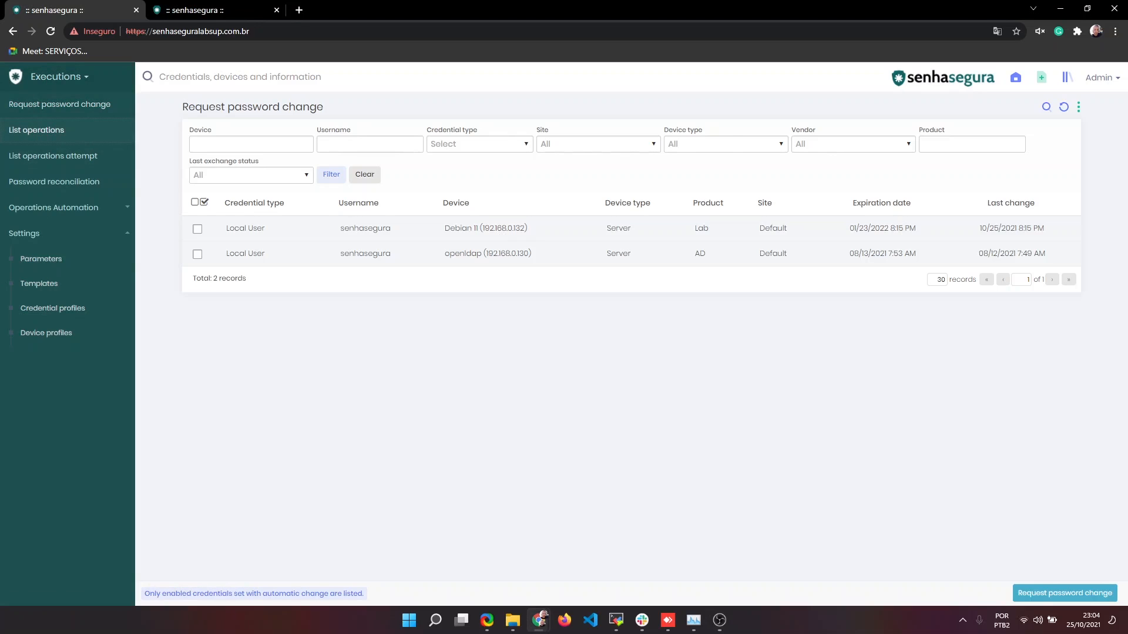
# Show the details of successful operation 60 from the executed operations list
pyautogui.click(37, 129)
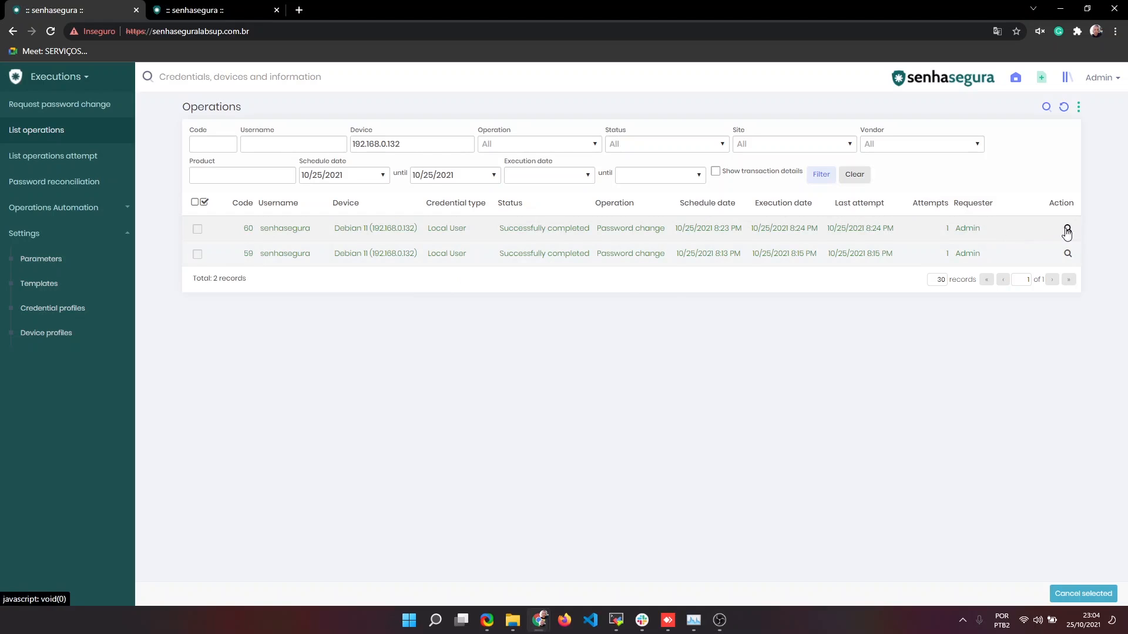
pyautogui.click(1067, 229)
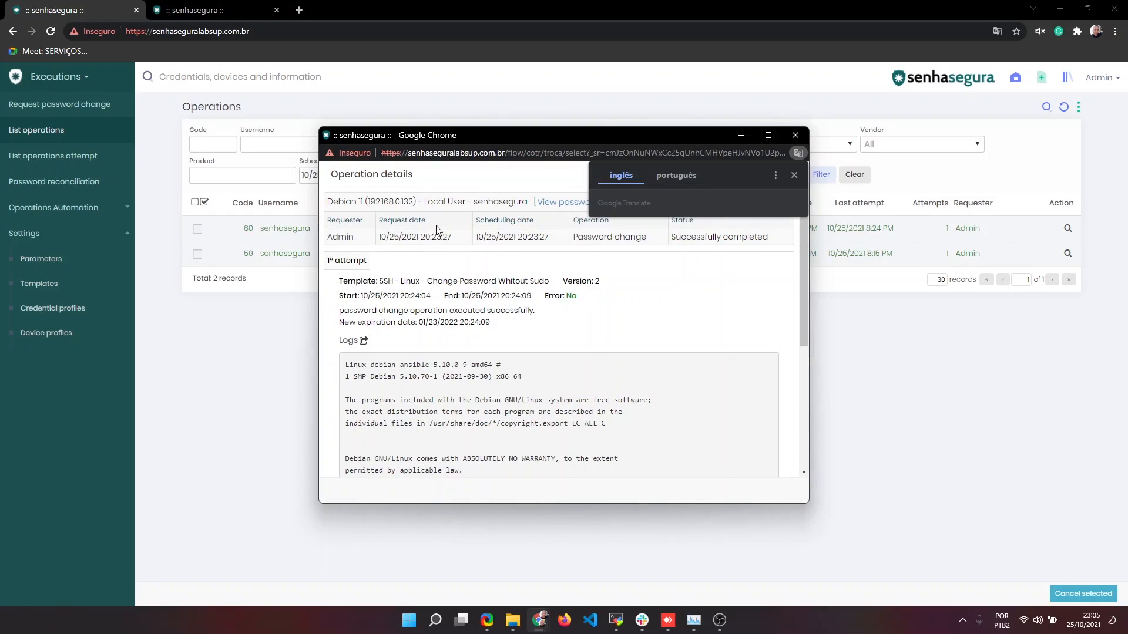
# Dismiss the translation prompt and view operation 60's log full-window, ending 'passwd: password updated successfully'
pyautogui.click(794, 175)
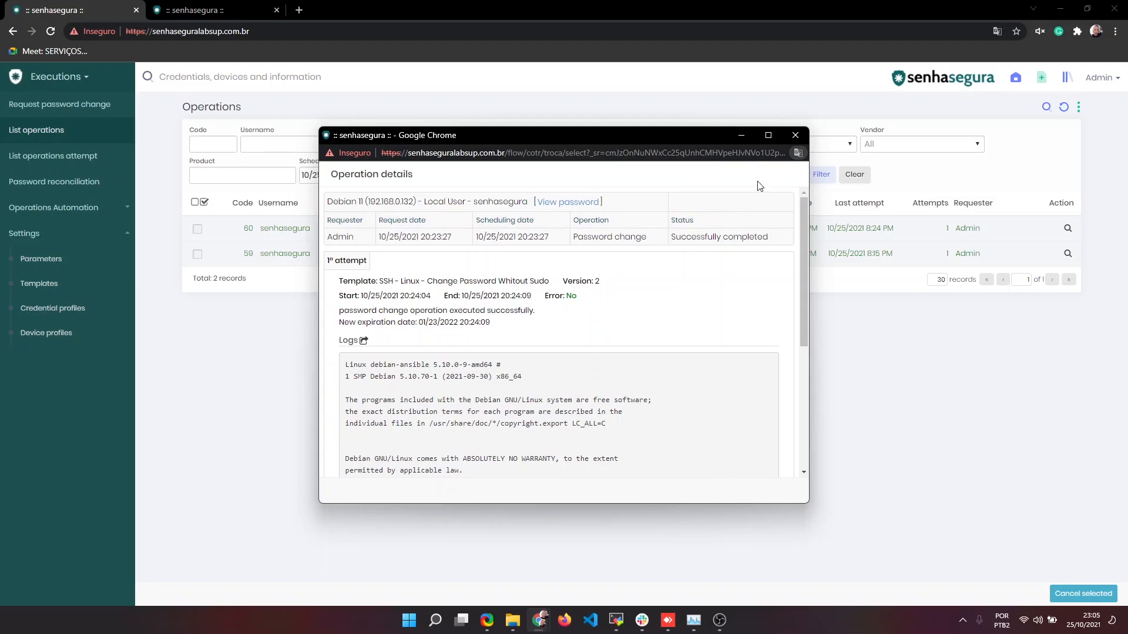
pyautogui.click(767, 135)
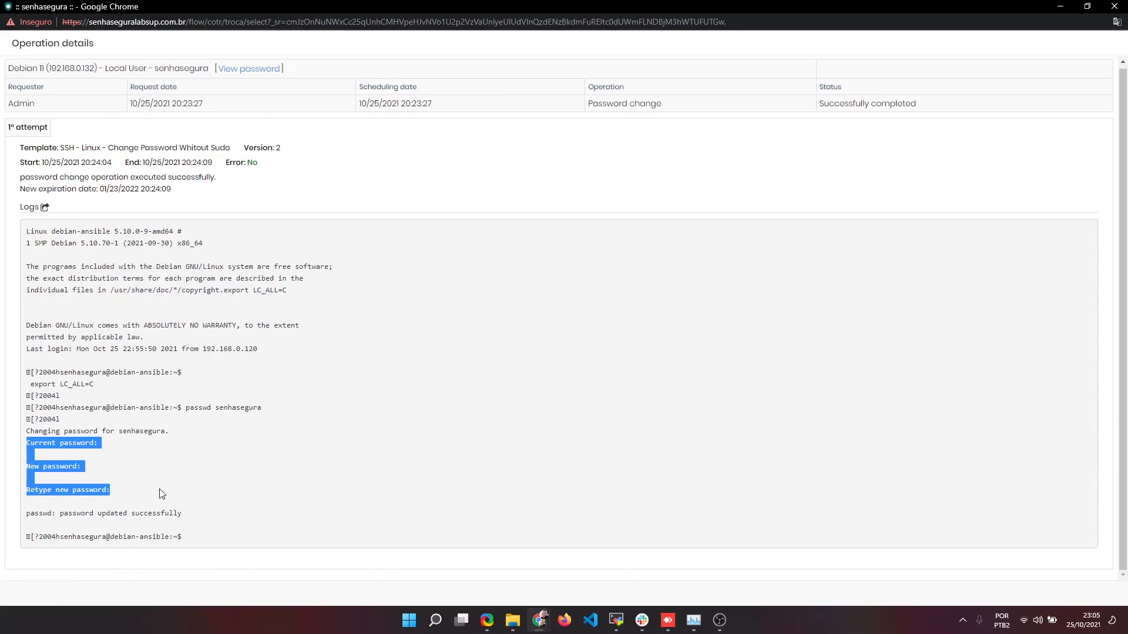
pyautogui.moveTo(156, 478)
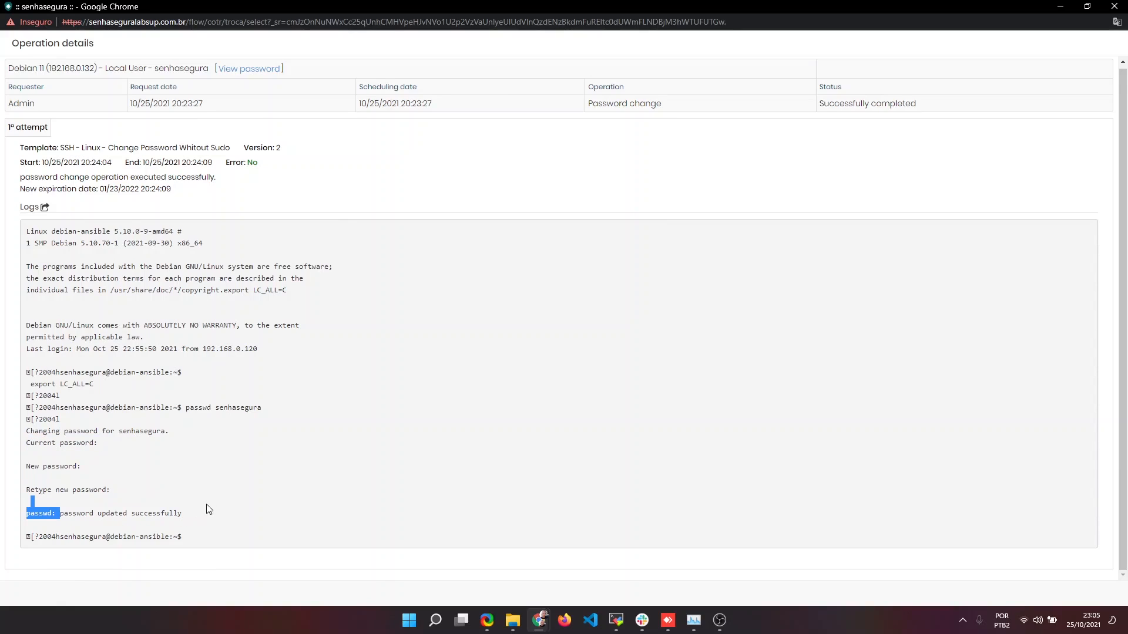
pyautogui.moveTo(362, 421)
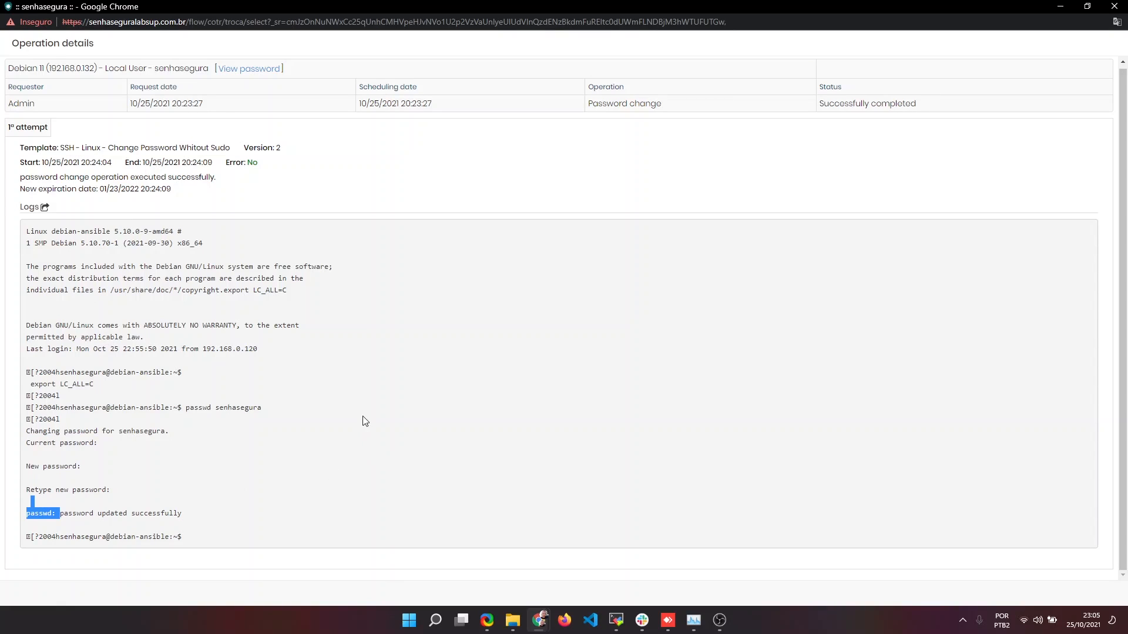